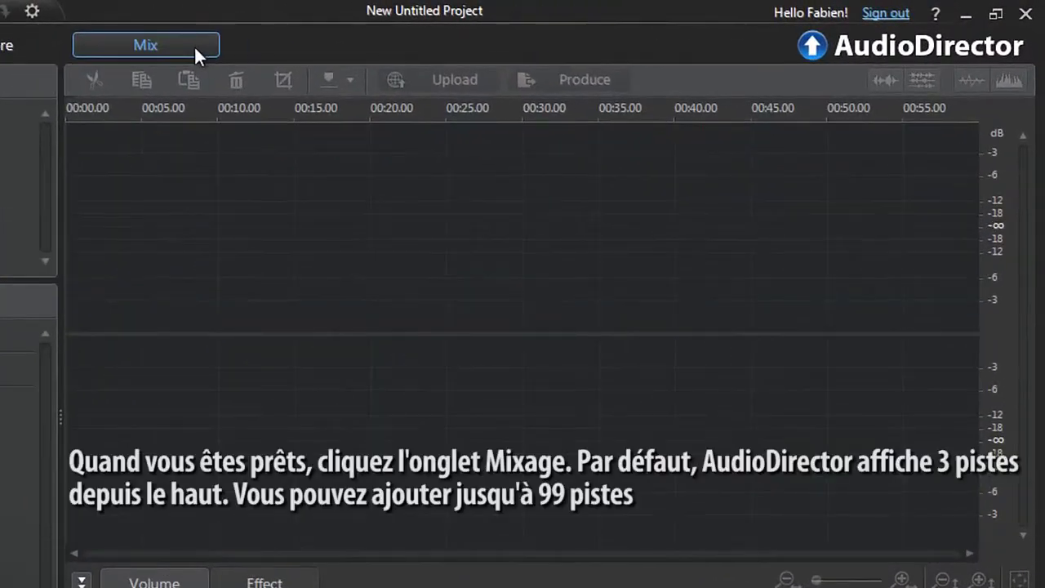
Step: Switch to the Mix view and add two audio tracks, giving Track 1 through Track 5
{"action": "left_click", "coordinate": [146, 45]}
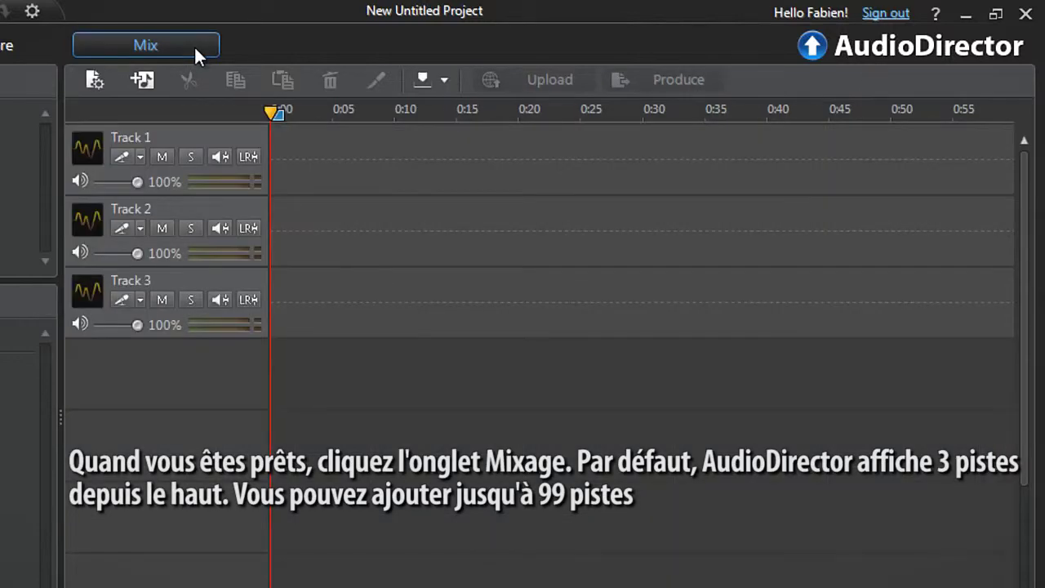
{"action": "mouse_move", "coordinate": [292, 112]}
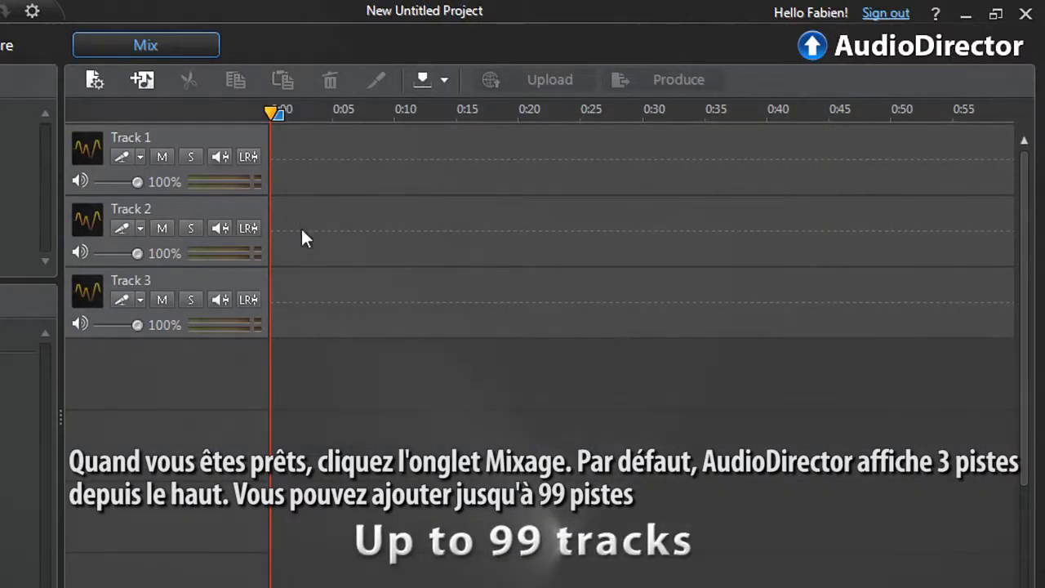
{"action": "mouse_move", "coordinate": [286, 361]}
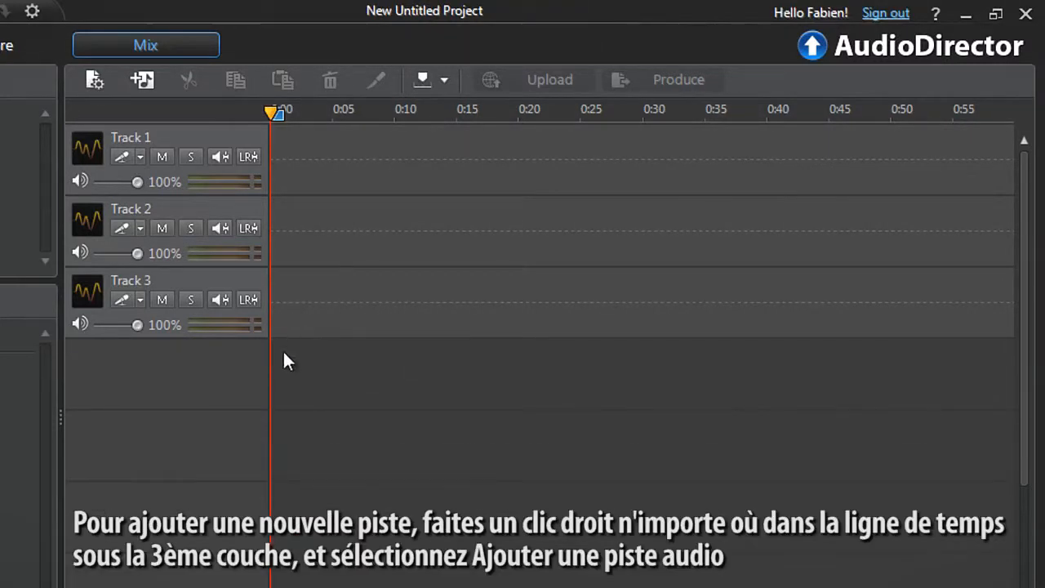
{"action": "right_click", "coordinate": [286, 361]}
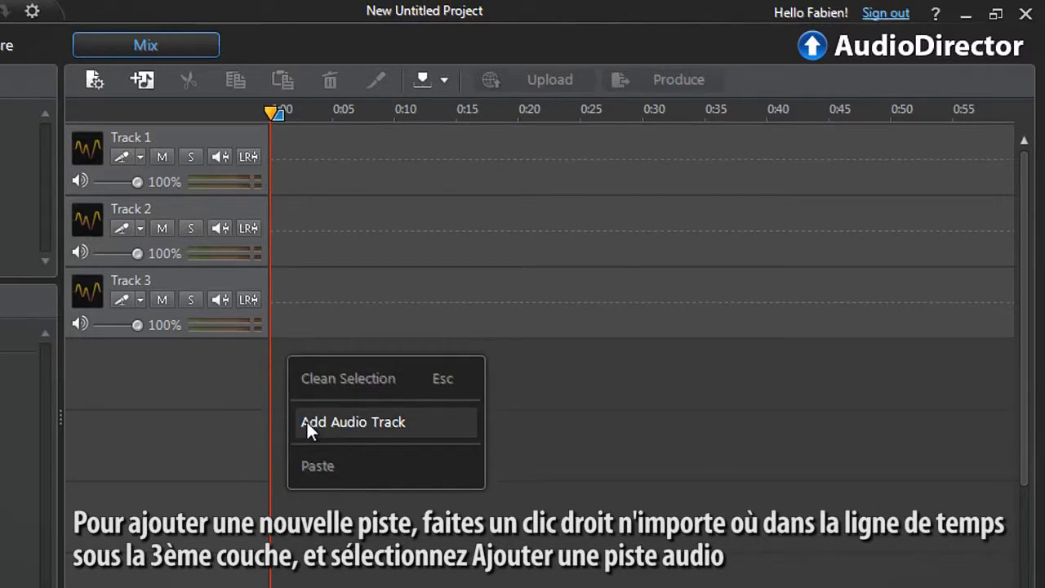
{"action": "left_click", "coordinate": [352, 422]}
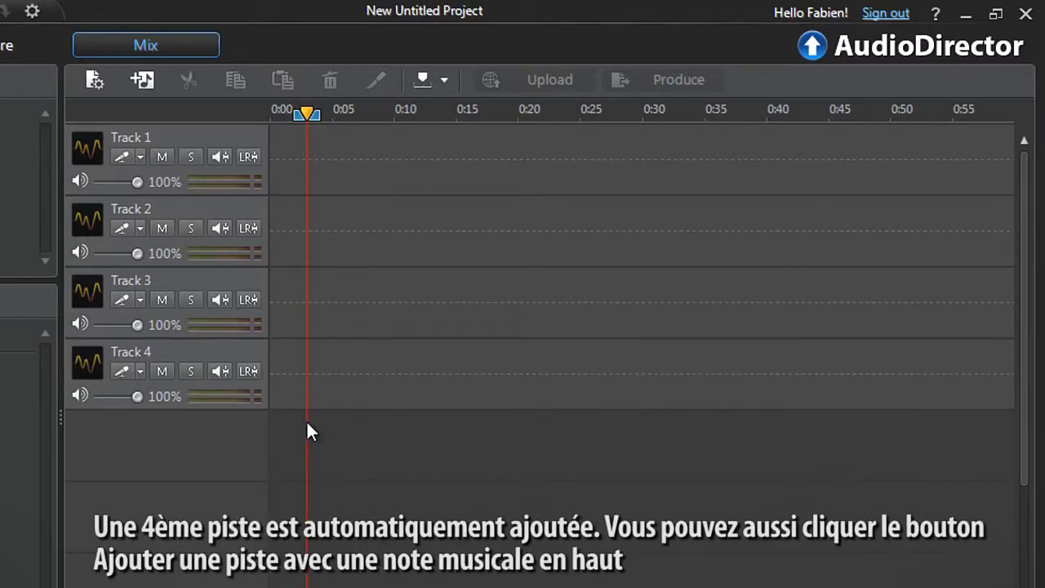
{"action": "mouse_move", "coordinate": [302, 296]}
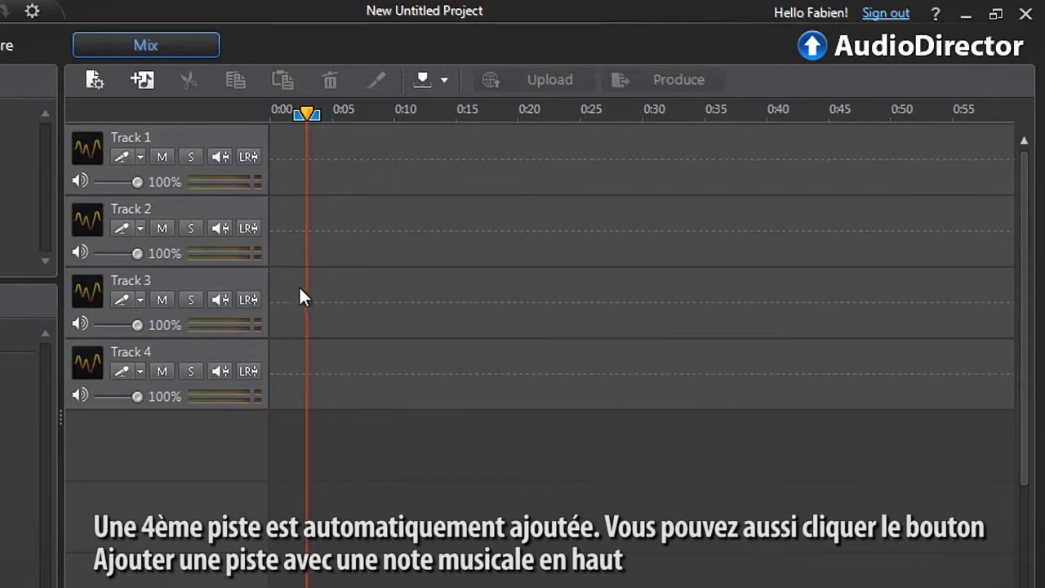
{"action": "mouse_move", "coordinate": [142, 79]}
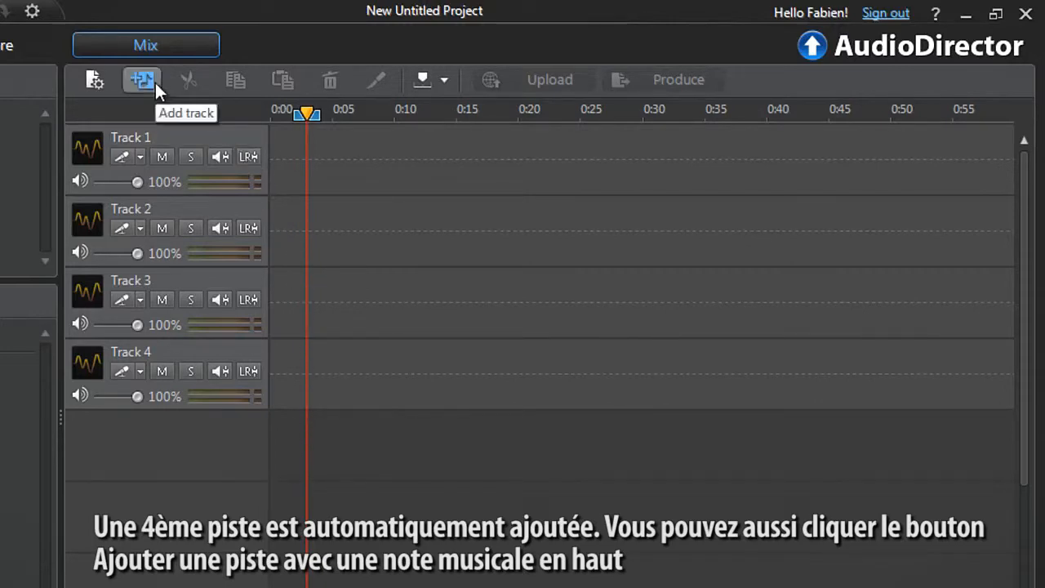
{"action": "left_click", "coordinate": [141, 79]}
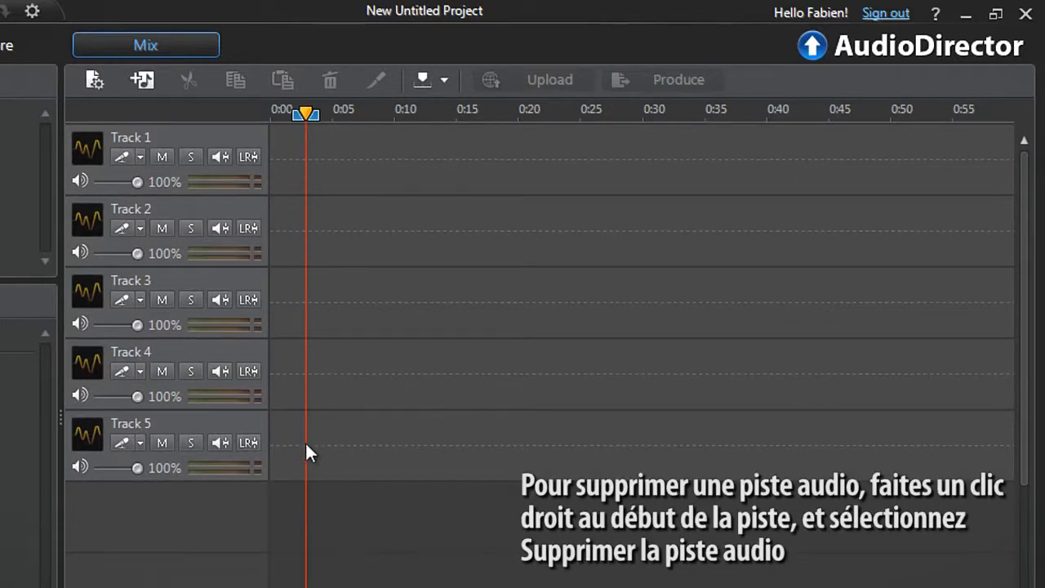
Step: Remove Track 5 from the Mix timeline, leaving four audio tracks
{"action": "right_click", "coordinate": [309, 454]}
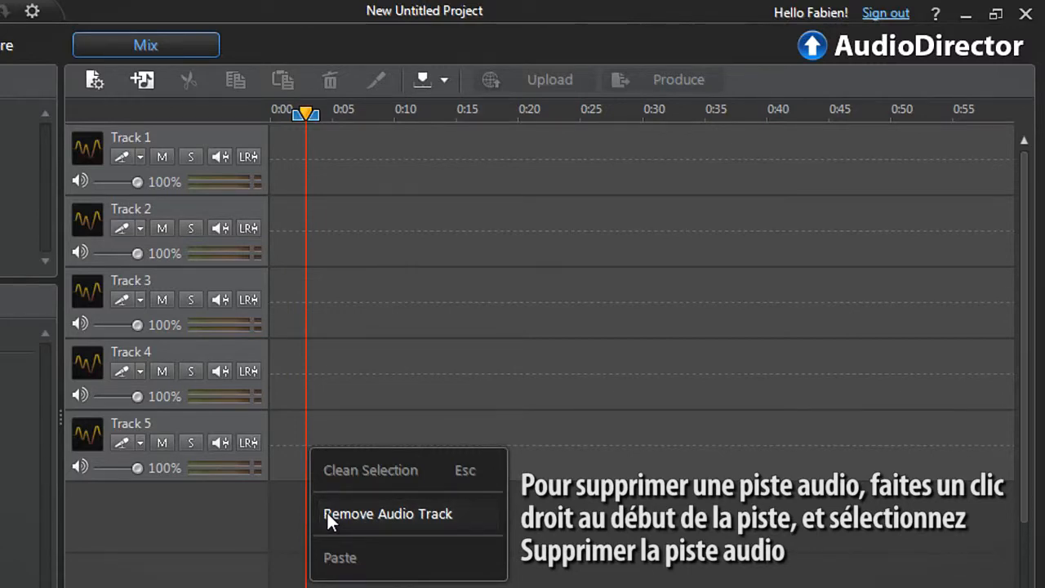
{"action": "left_click", "coordinate": [388, 514]}
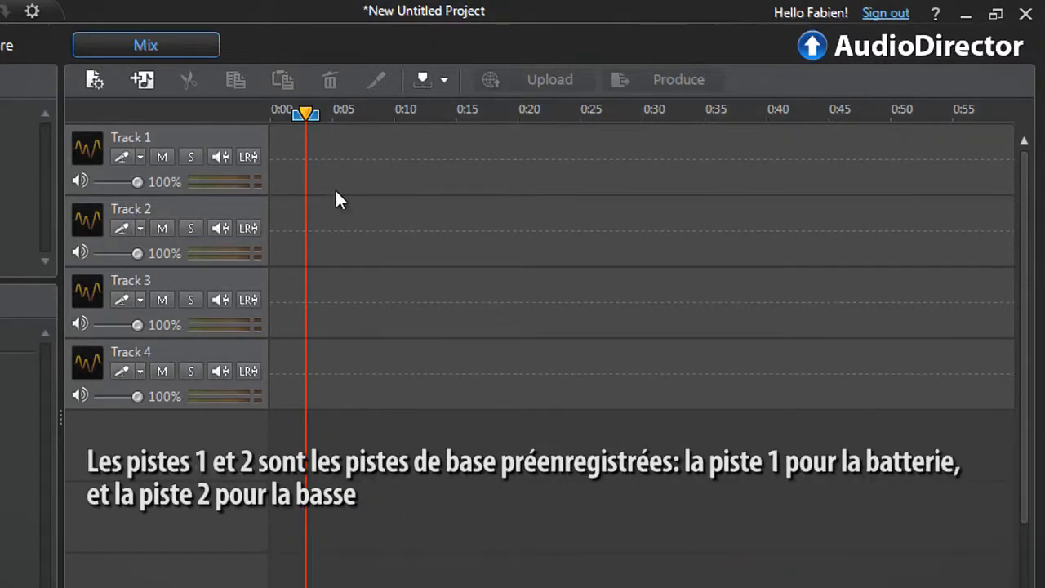
{"action": "mouse_move", "coordinate": [323, 235]}
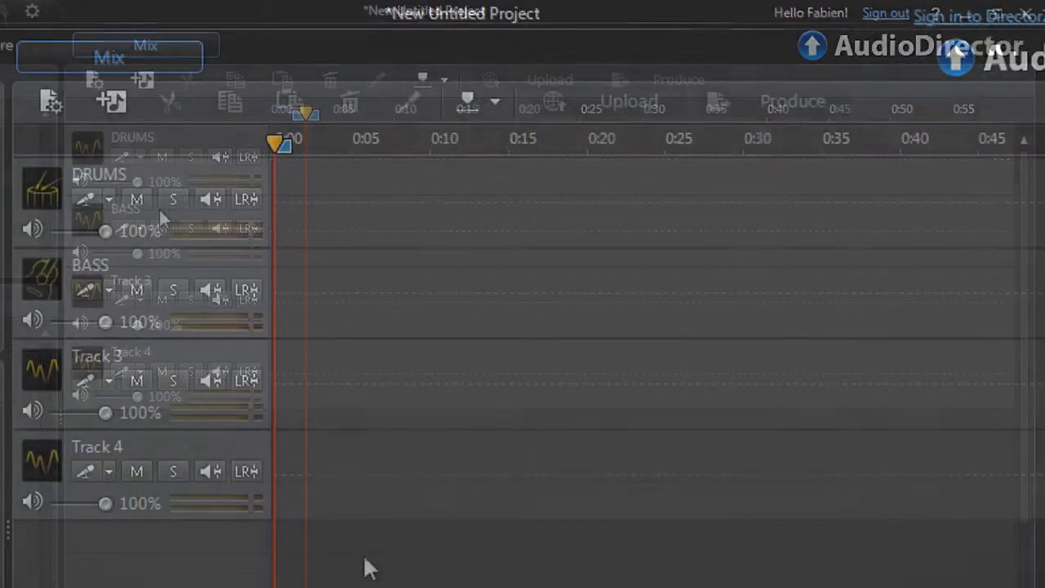
Step: Rename Track 3 to KEYBOARD
{"action": "double_click", "coordinate": [98, 354]}
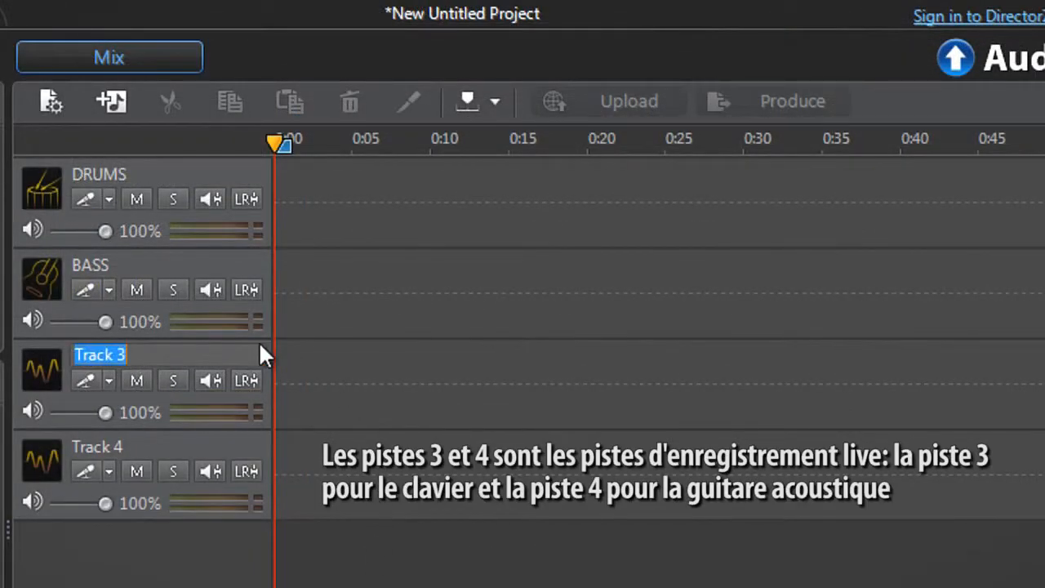
{"action": "type", "text": "KEYBOARD"}
{"action": "left_click", "coordinate": [101, 447]}
{"action": "type", "text": "ACOUSTIC GUITAR"}
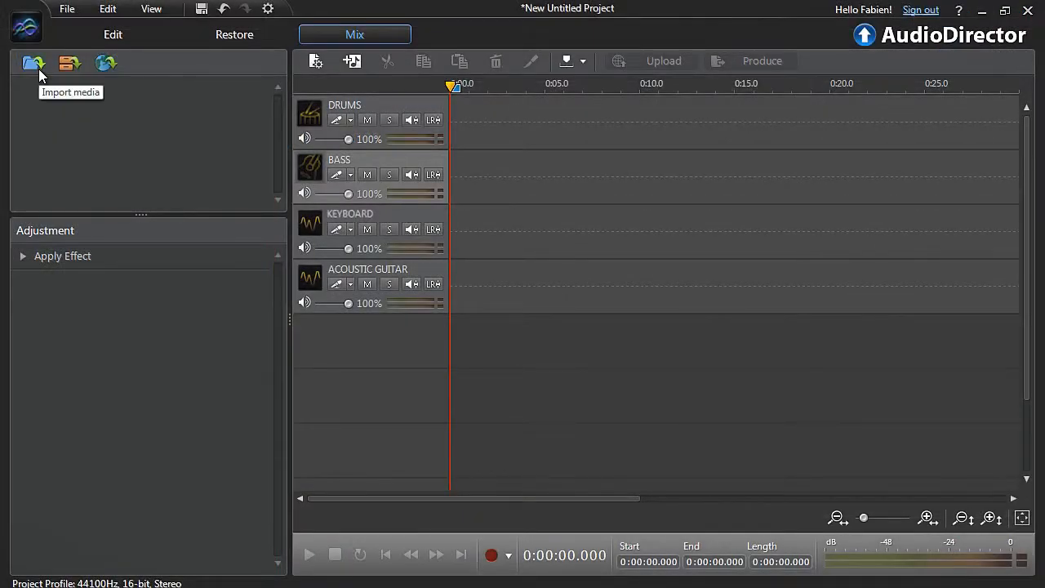
Step: Import DRUMS-SOUND-TRACK.wav and BASS-SOUNDTRACK.wav and place the drums clip at the start of DRUMS
{"action": "left_click", "coordinate": [33, 64]}
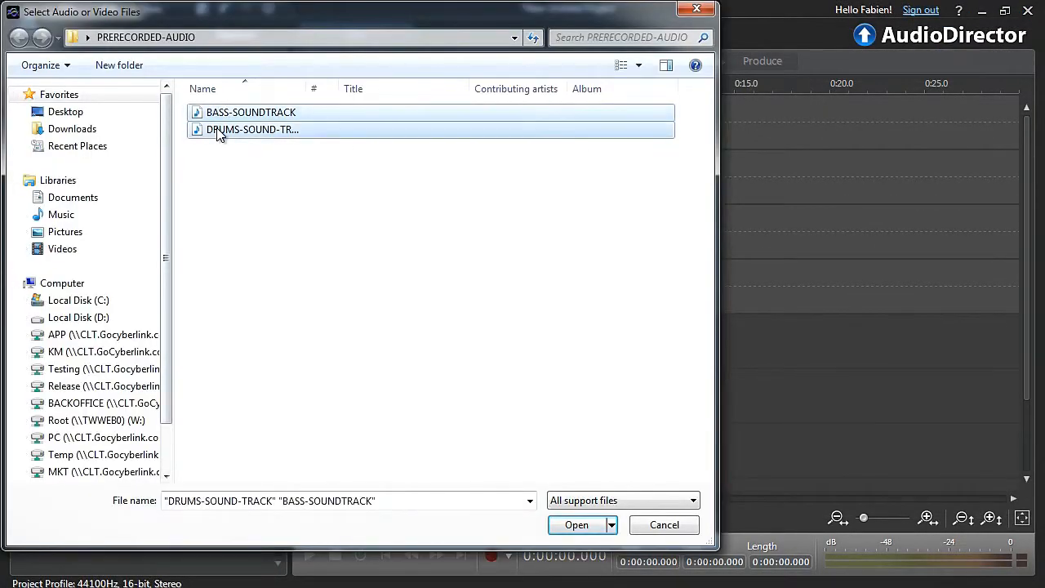
{"action": "left_click", "coordinate": [576, 524]}
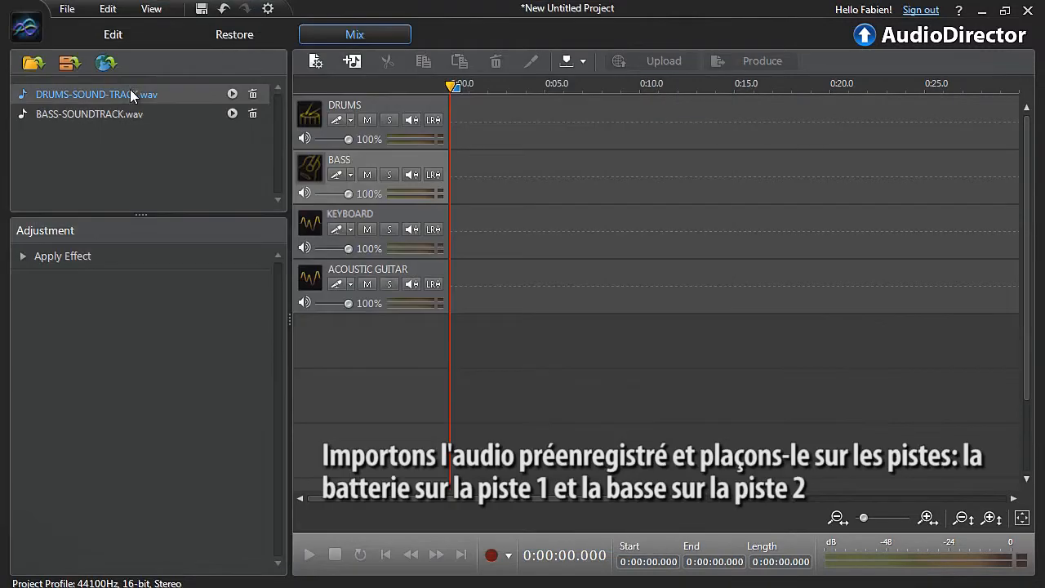
{"action": "left_click_drag", "start_coordinate": [96, 94], "coordinate": [605, 123]}
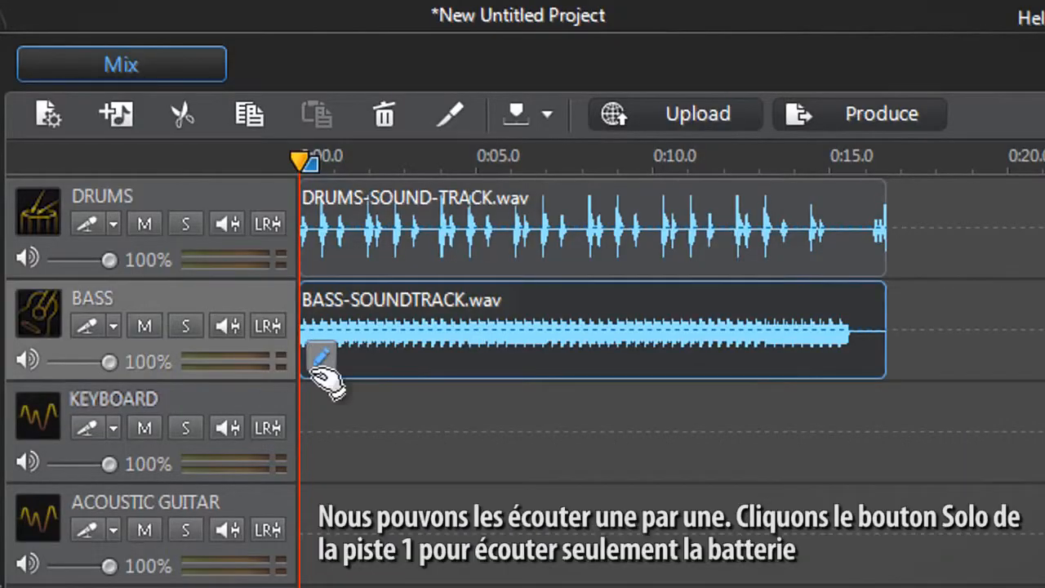
Step: Solo the DRUMS track to audition the drums, then turn solo off
{"action": "left_click", "coordinate": [184, 223]}
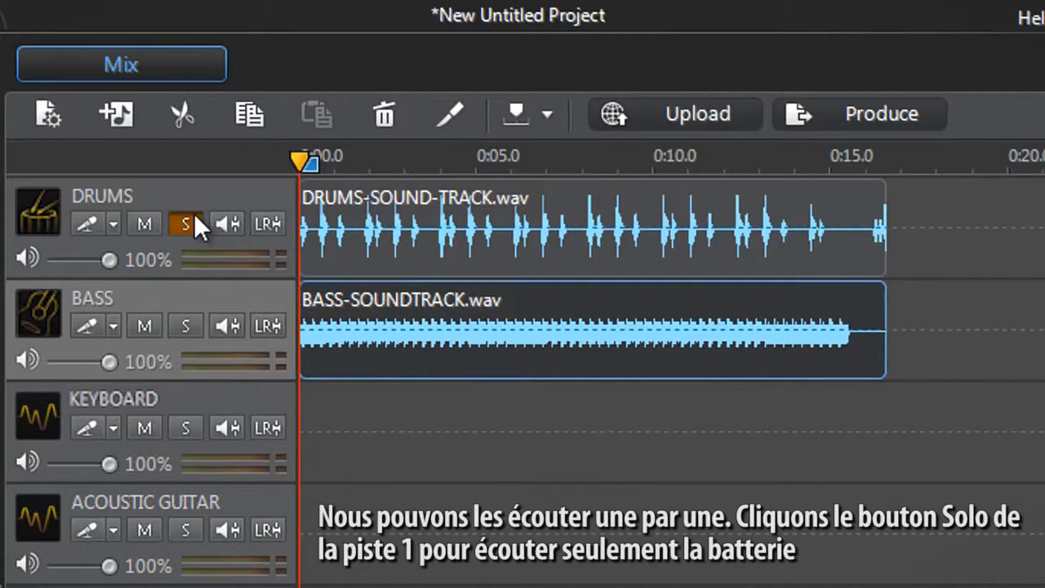
{"action": "mouse_move", "coordinate": [185, 223]}
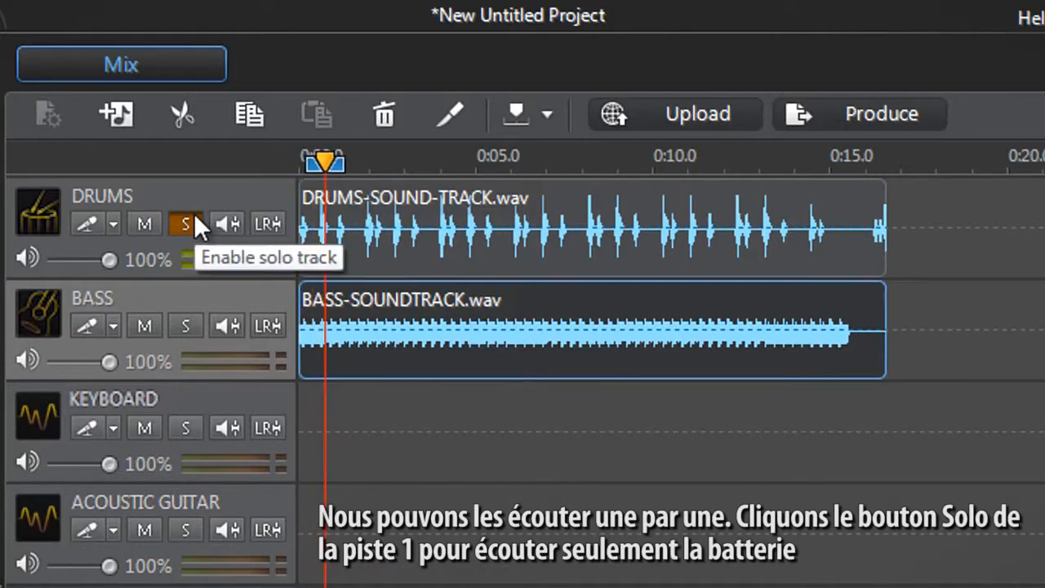
{"action": "left_click", "coordinate": [185, 224]}
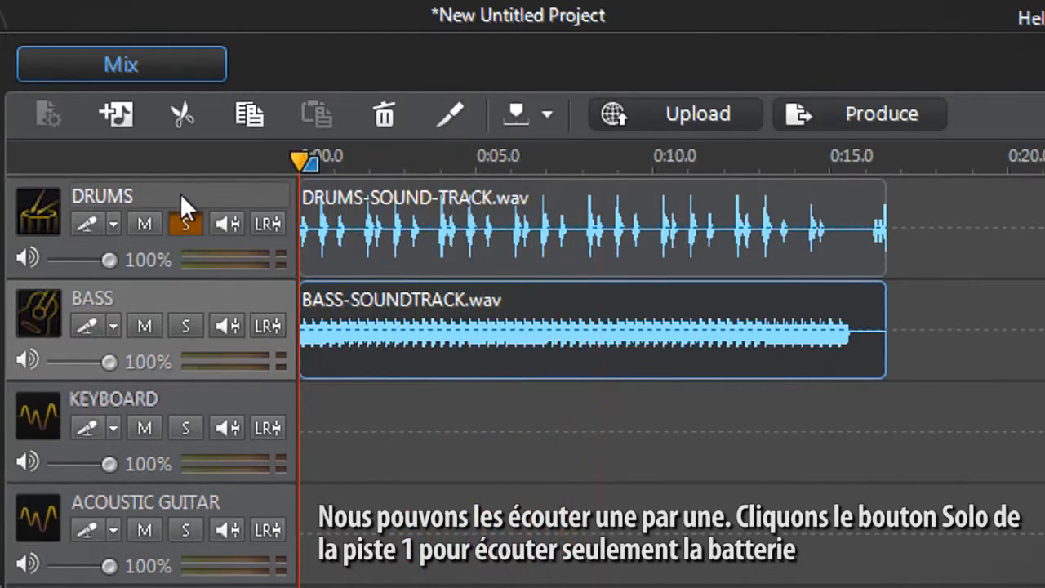
{"action": "left_click", "coordinate": [185, 223]}
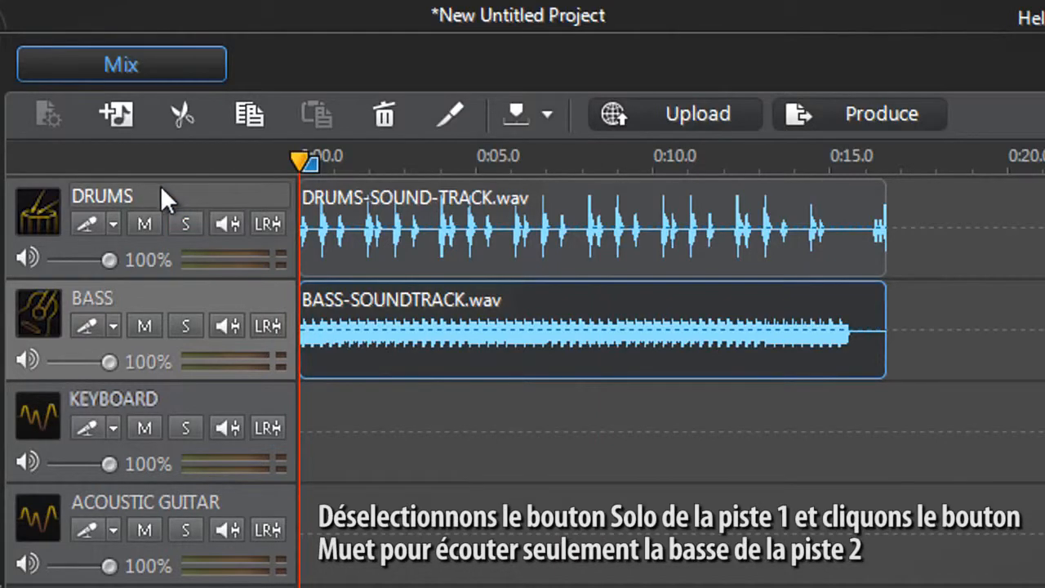
Step: Mute DRUMS and play the bass alone, moving the playhead further into the song
{"action": "left_click", "coordinate": [144, 223]}
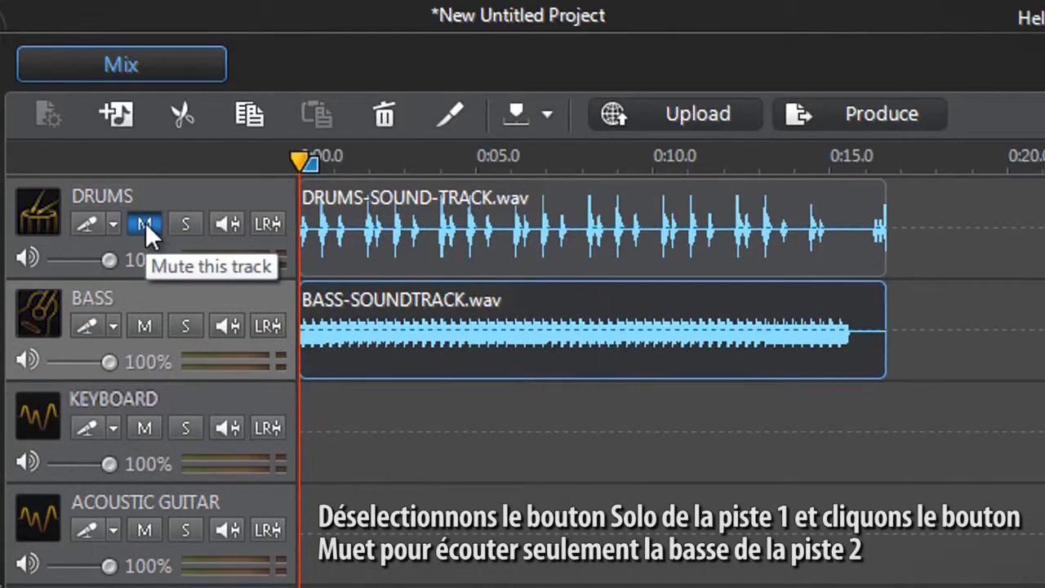
{"action": "left_click", "coordinate": [144, 224]}
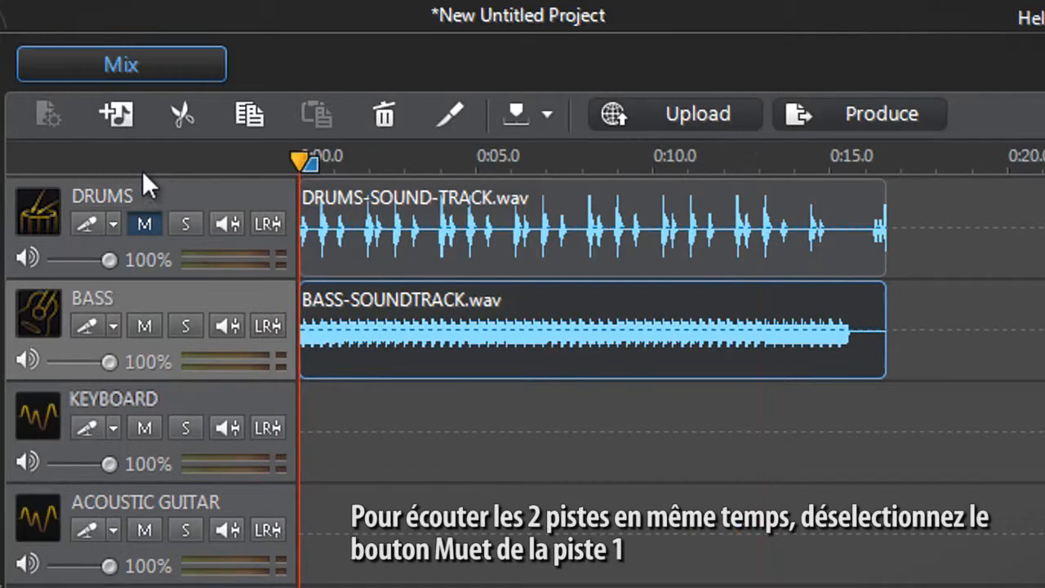
{"action": "mouse_move", "coordinate": [151, 196]}
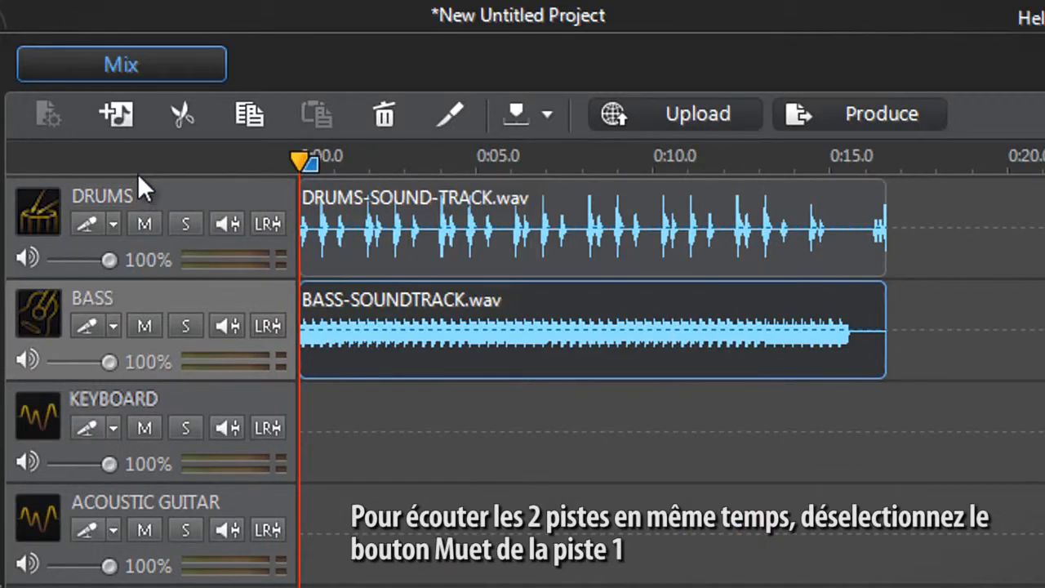
{"action": "left_click_drag", "start_coordinate": [304, 161], "coordinate": [360, 161]}
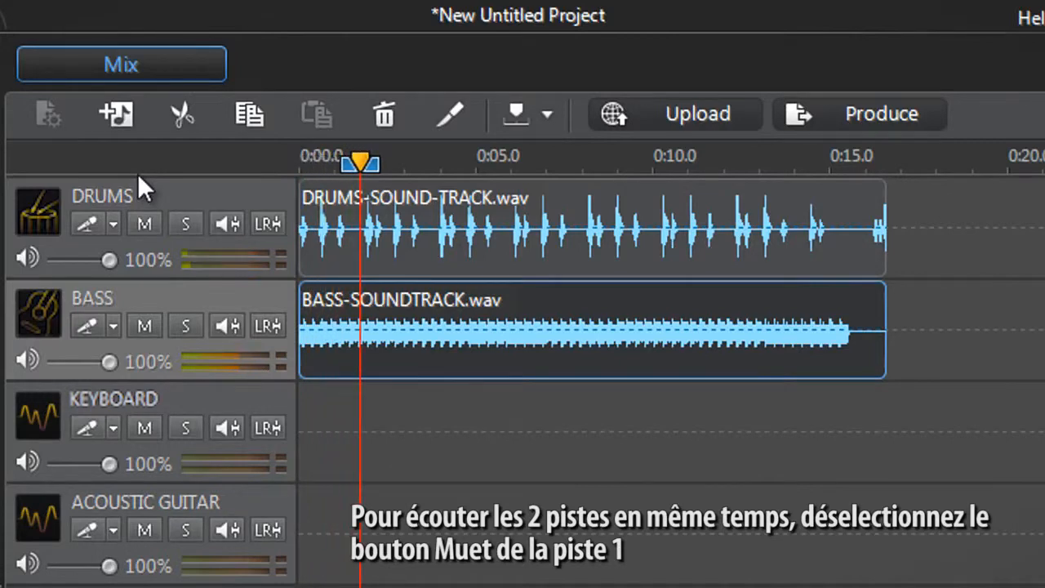
{"action": "left_click_drag", "start_coordinate": [359, 163], "coordinate": [433, 162]}
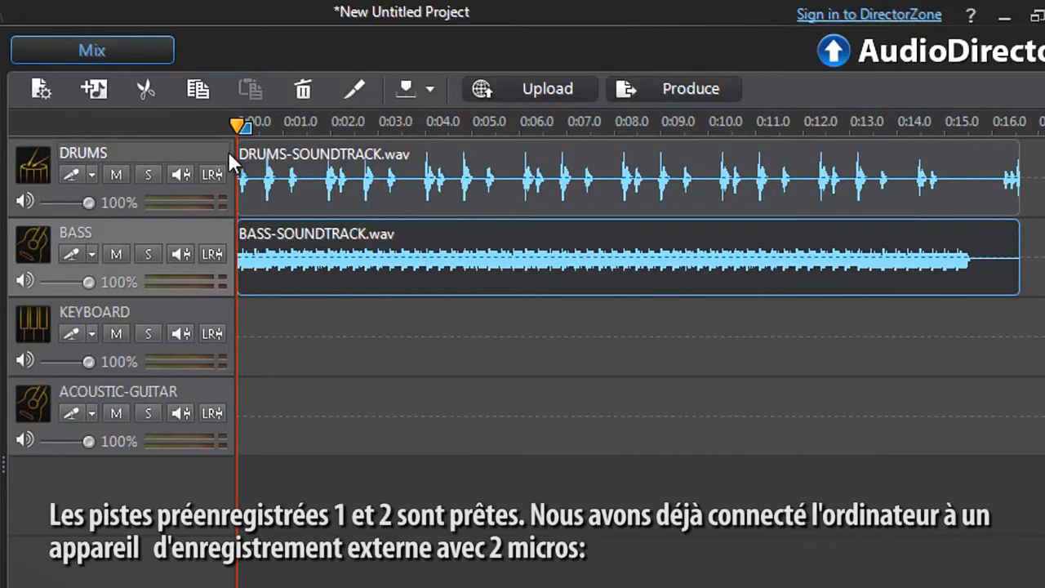
{"action": "mouse_move", "coordinate": [234, 244]}
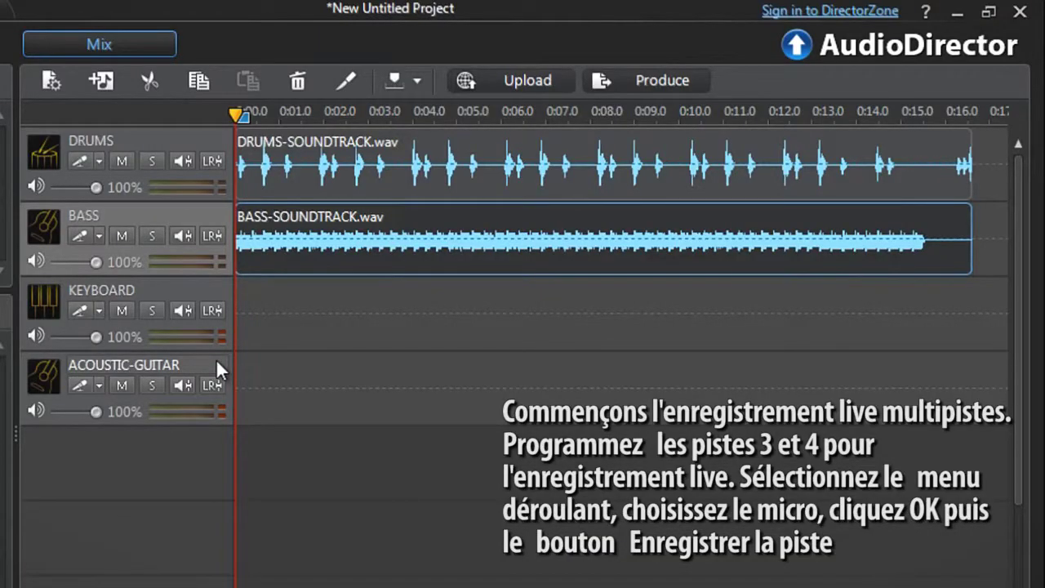
{"action": "mouse_move", "coordinate": [110, 327]}
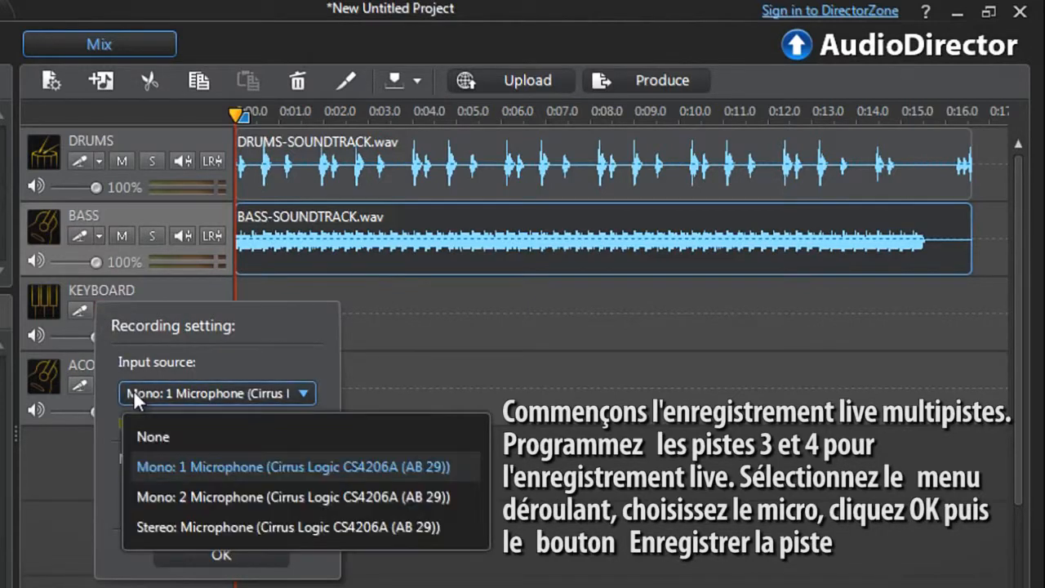
Step: Assign Mono: 1 Microphone as the KEYBOARD input and arm the track for recording
{"action": "left_click", "coordinate": [287, 526]}
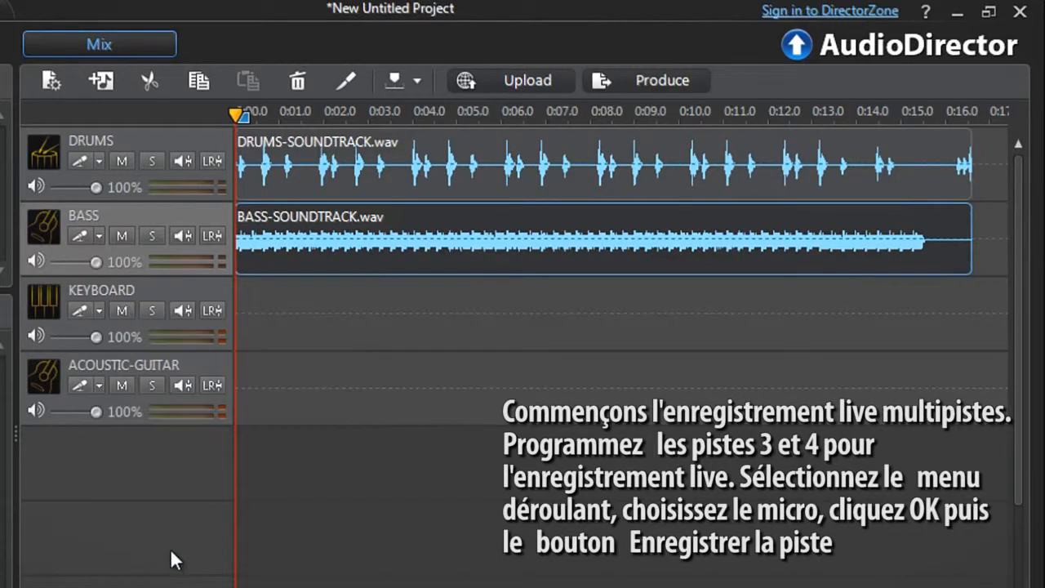
{"action": "left_click", "coordinate": [79, 310]}
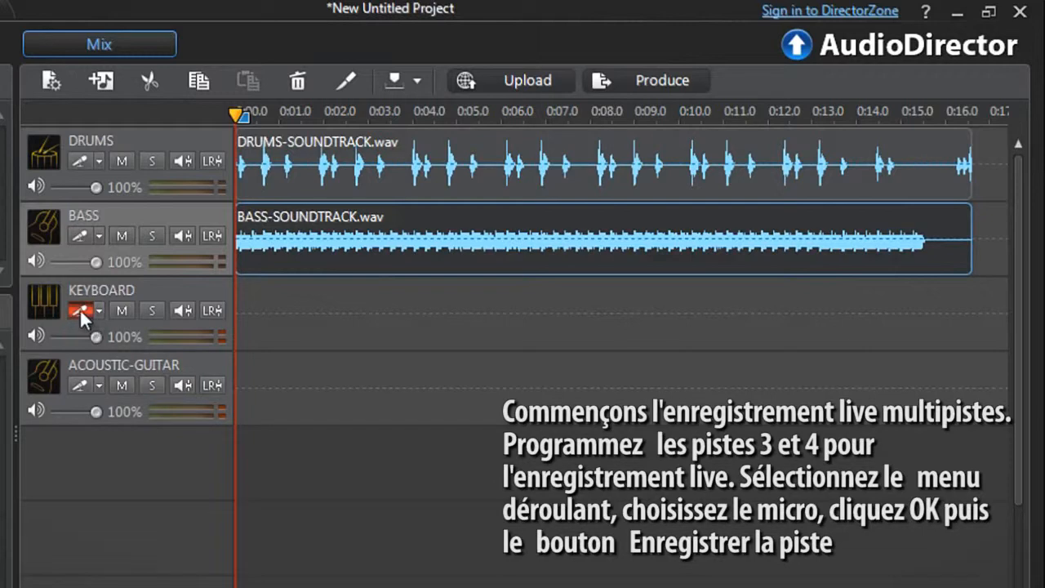
{"action": "mouse_move", "coordinate": [81, 310]}
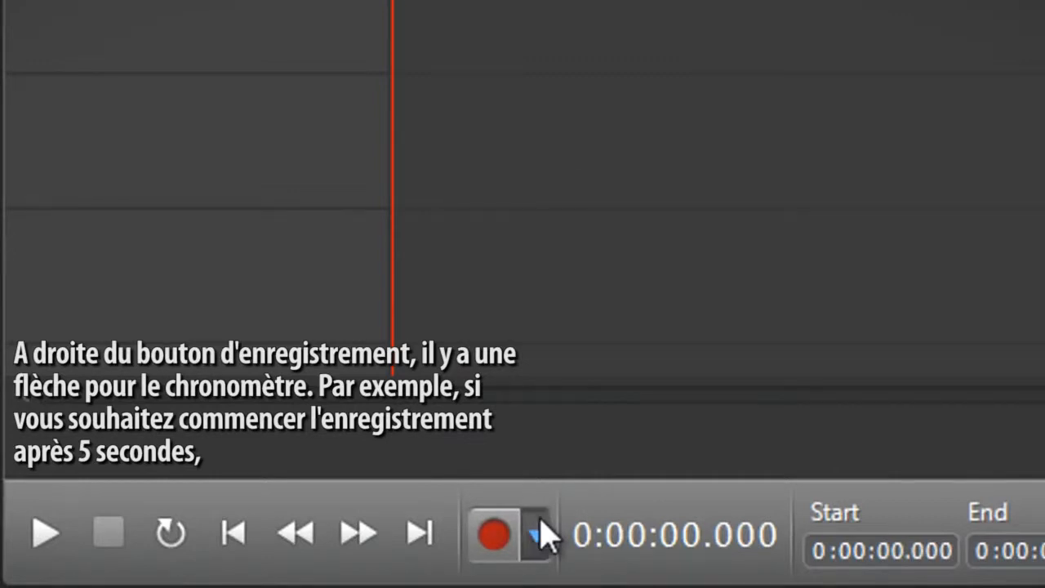
Step: Set a 5-second recording countdown timer
{"action": "left_click", "coordinate": [532, 533]}
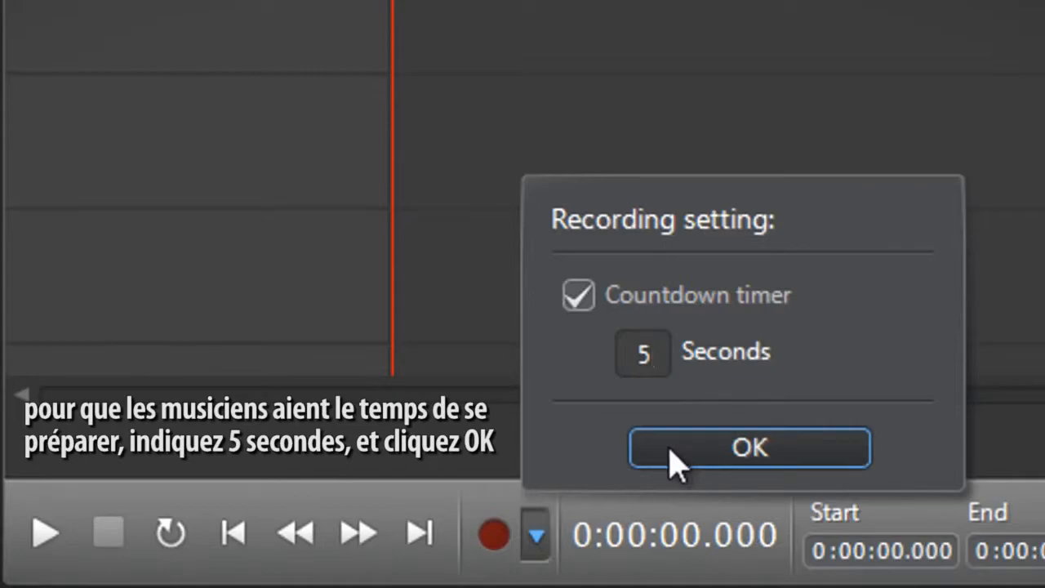
{"action": "left_click", "coordinate": [749, 448]}
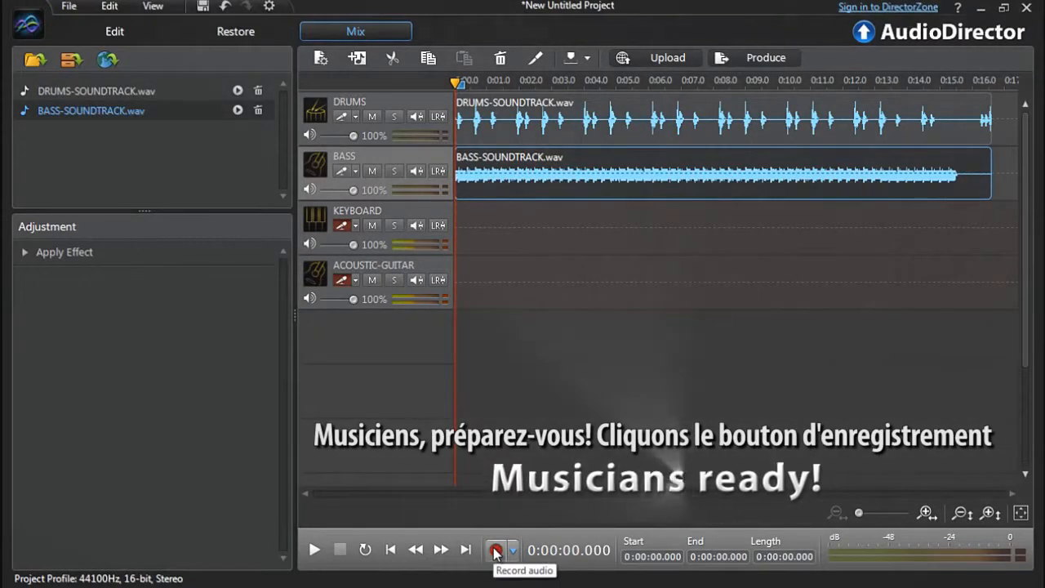
Step: Record live keyboard and acoustic guitar takes, then stop the recording
{"action": "left_click", "coordinate": [496, 549]}
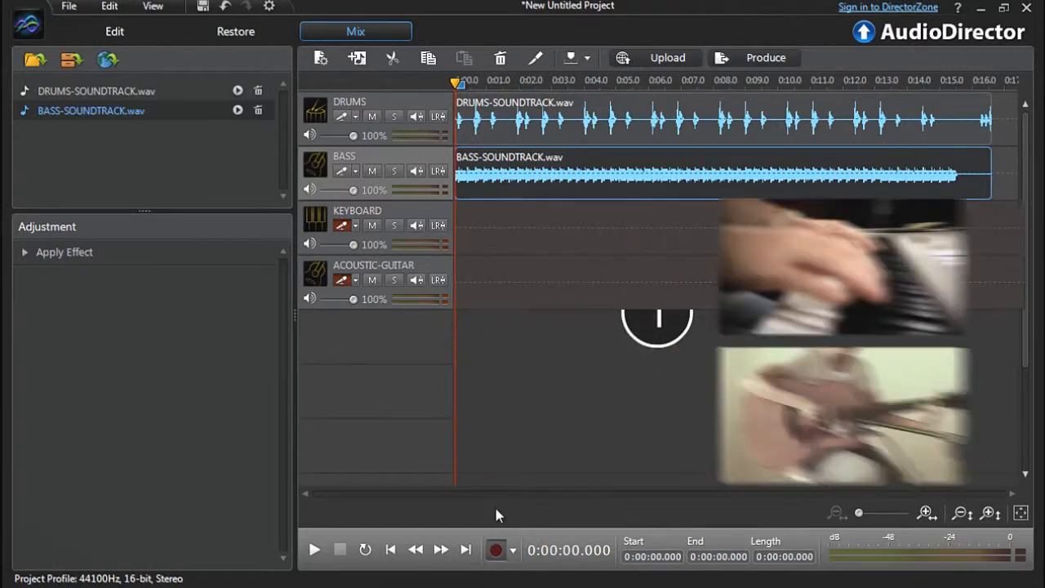
{"action": "left_click", "coordinate": [314, 549]}
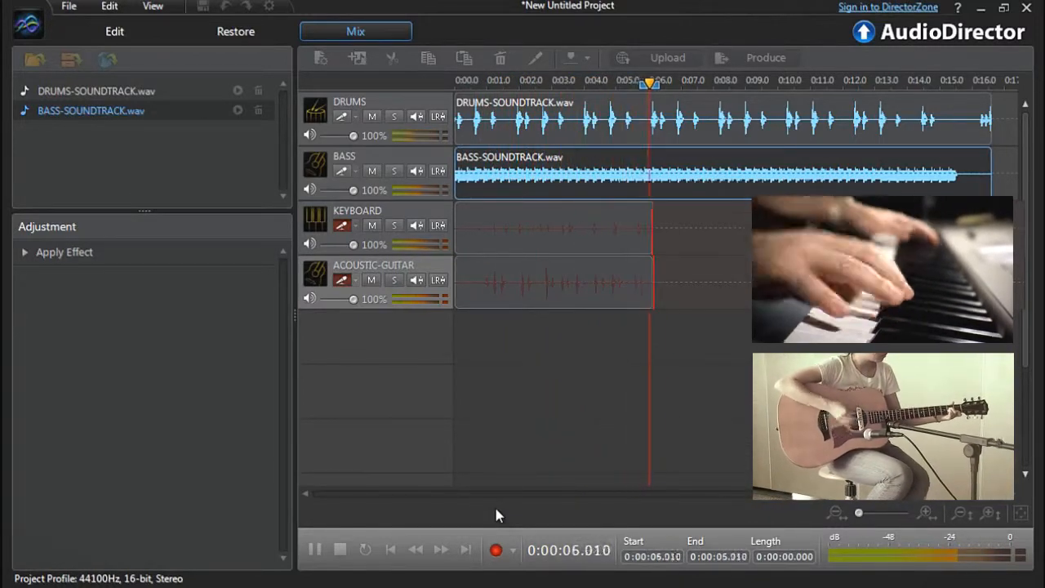
{"action": "left_click", "coordinate": [496, 549]}
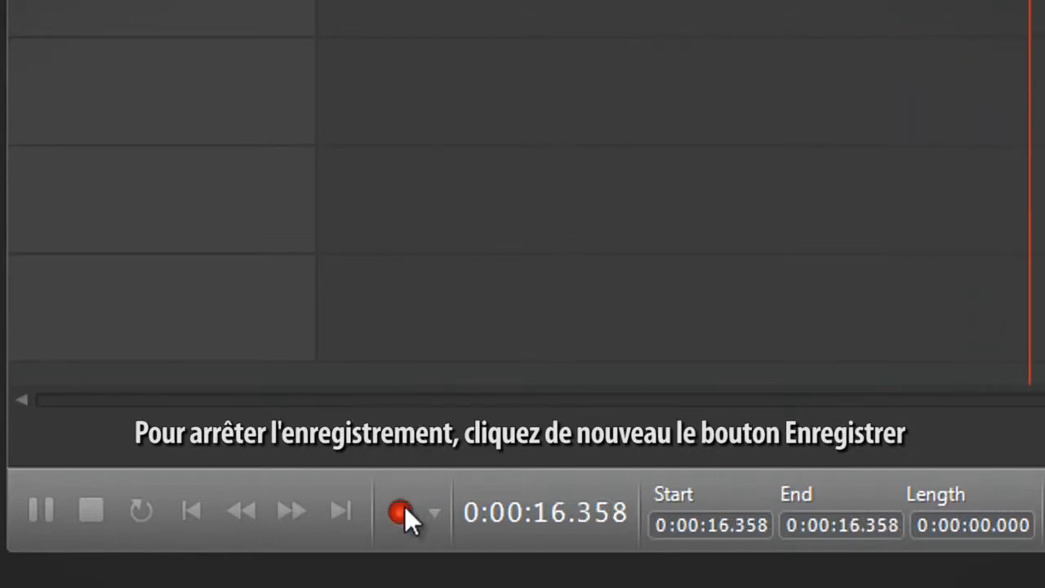
{"action": "left_click", "coordinate": [400, 510]}
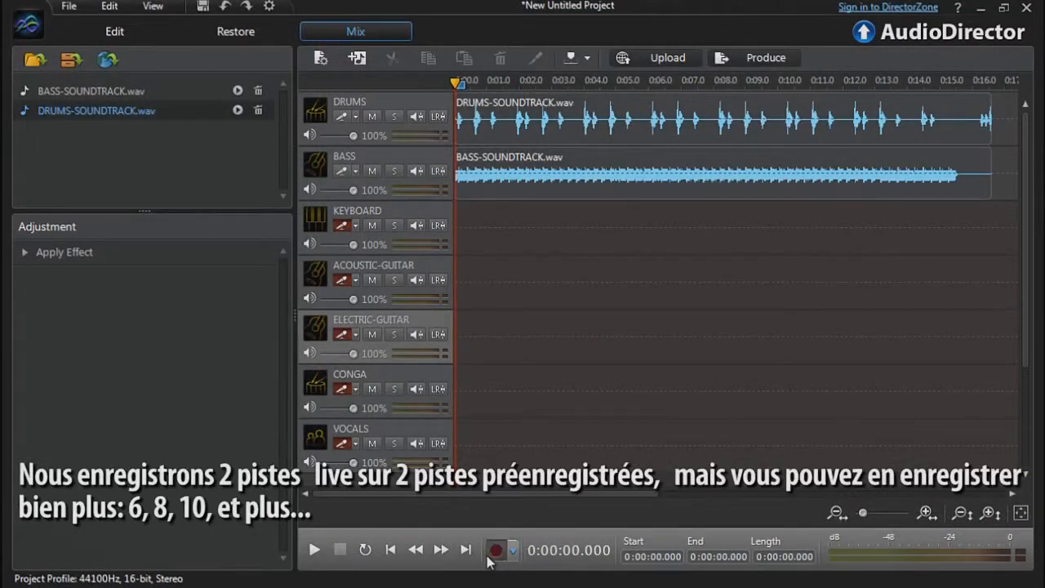
{"action": "left_click", "coordinate": [496, 549]}
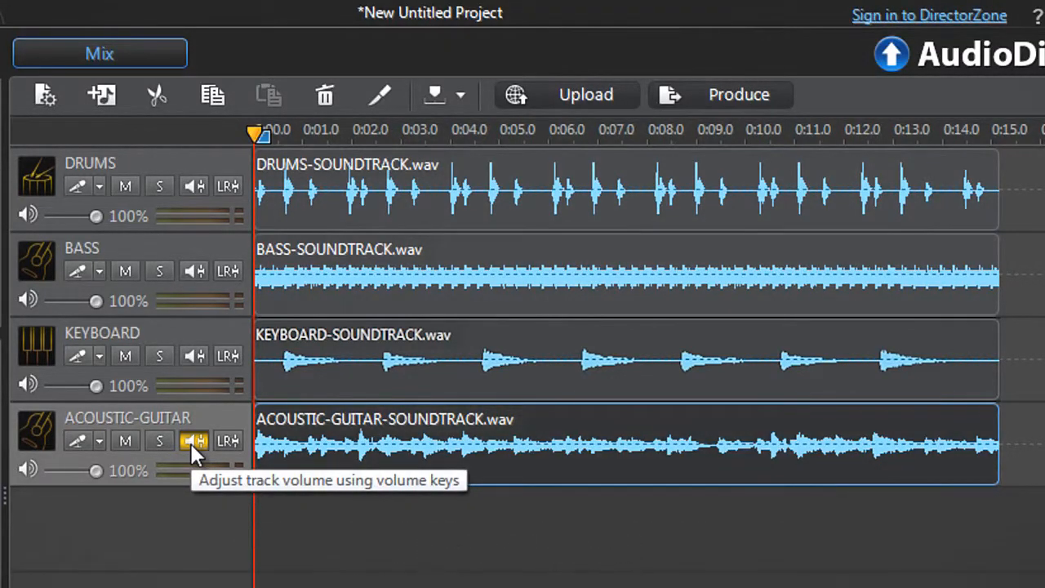
Step: Show the ACOUSTIC-GUITAR volume keyframes and drag the last keyframe down to fade out
{"action": "left_click", "coordinate": [194, 441]}
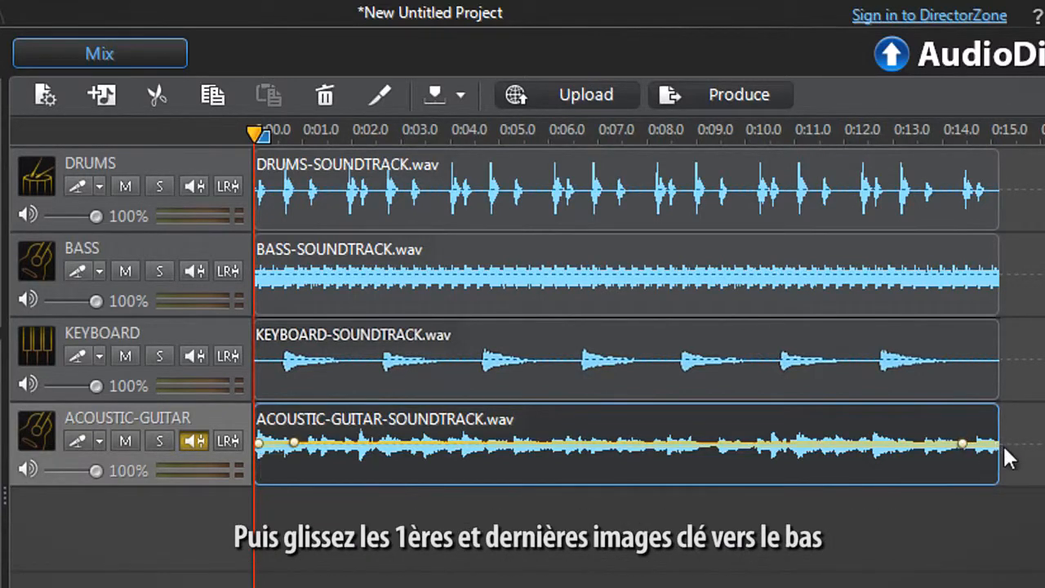
{"action": "left_click_drag", "start_coordinate": [963, 444], "coordinate": [998, 488]}
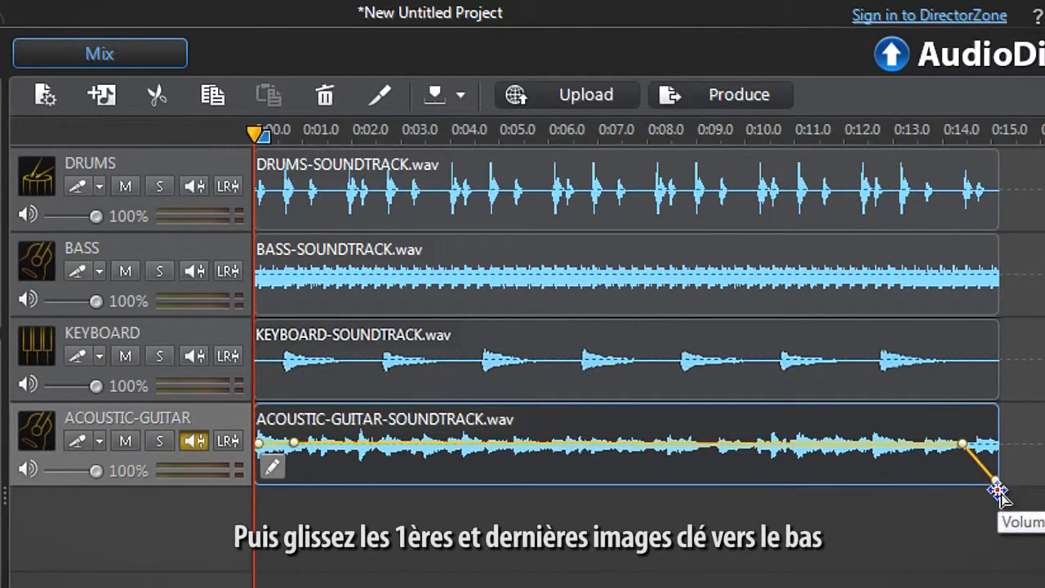